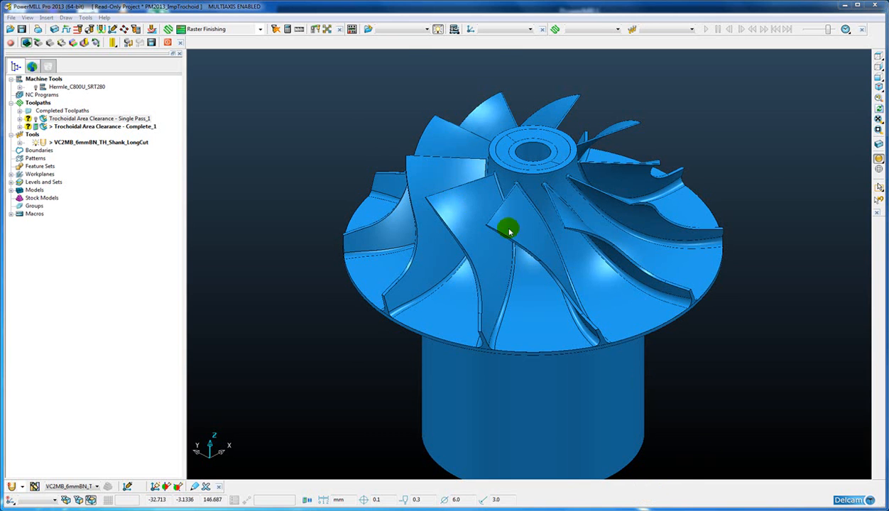
Zoom in on the impeller blades and bring up the Complete_1 toolpath's settings.
drag(509, 231, 525, 249)
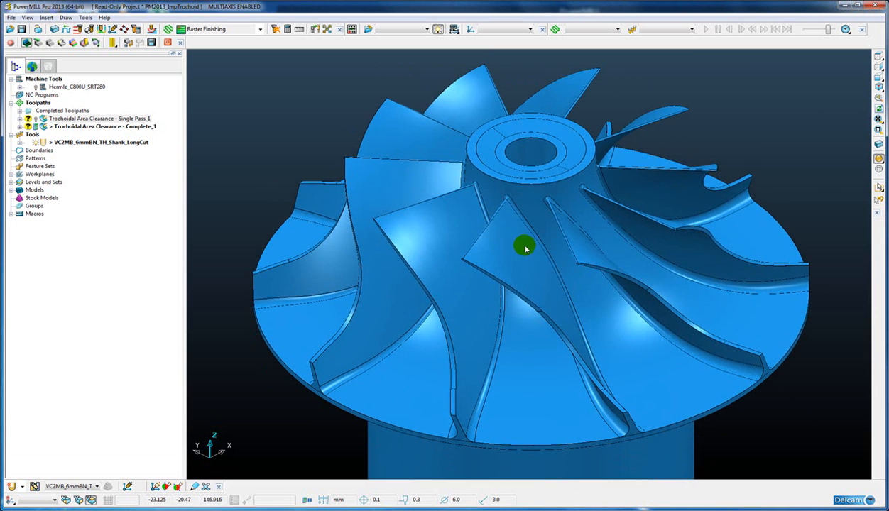
right_click(104, 126)
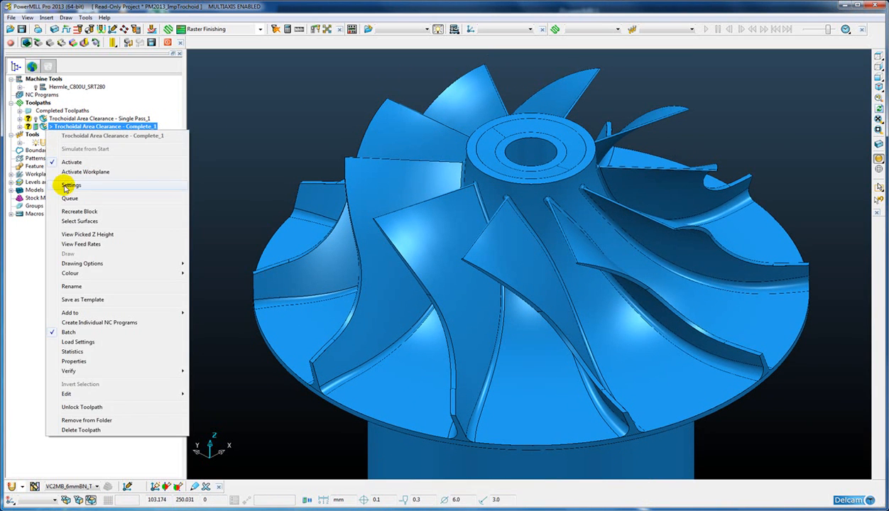
click(70, 185)
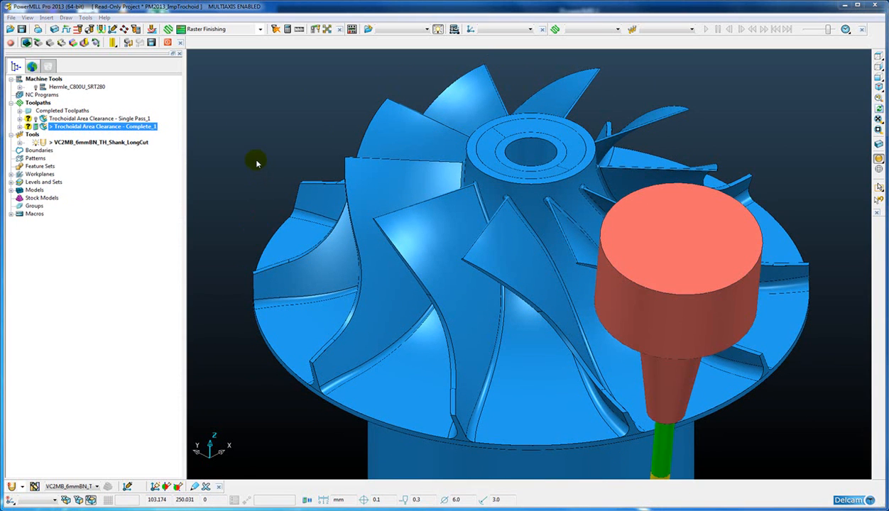
Set the Machining method to Trochoidal and check radius 3.0, minimum radius 1.0, clearance 0.5, overlap 3.0.
double_click(103, 127)
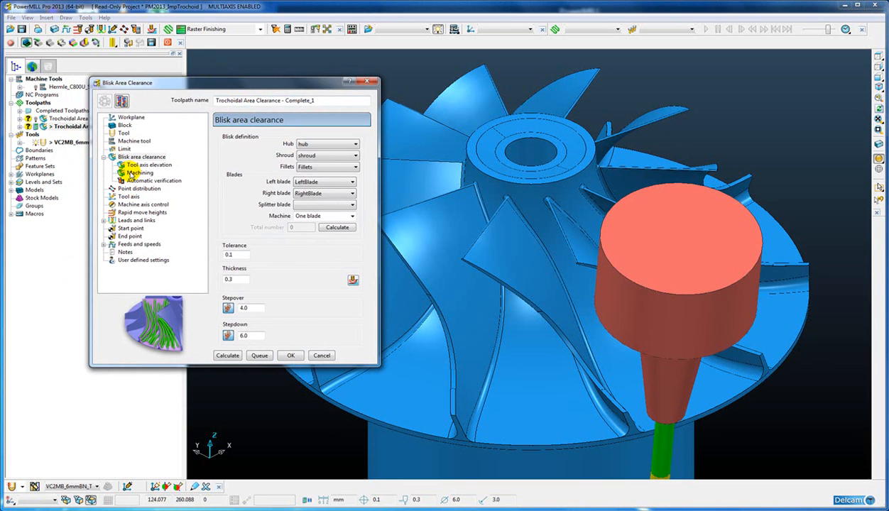
click(140, 172)
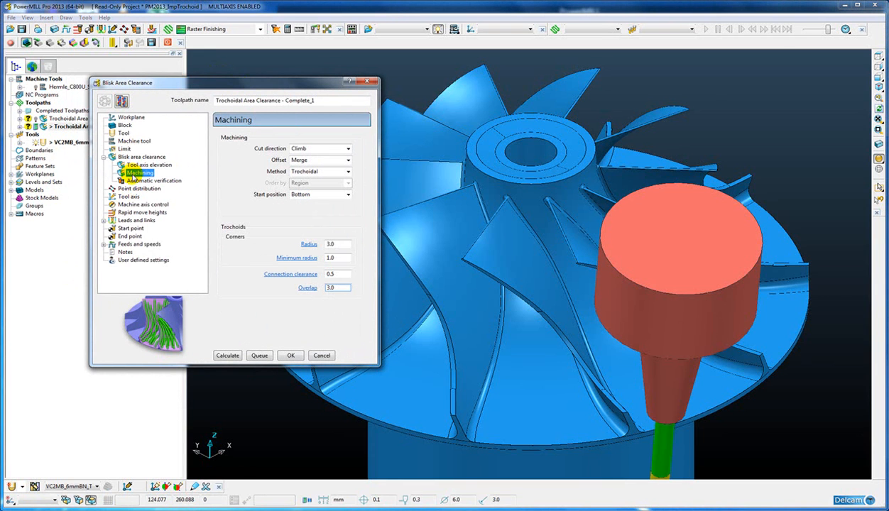
click(349, 172)
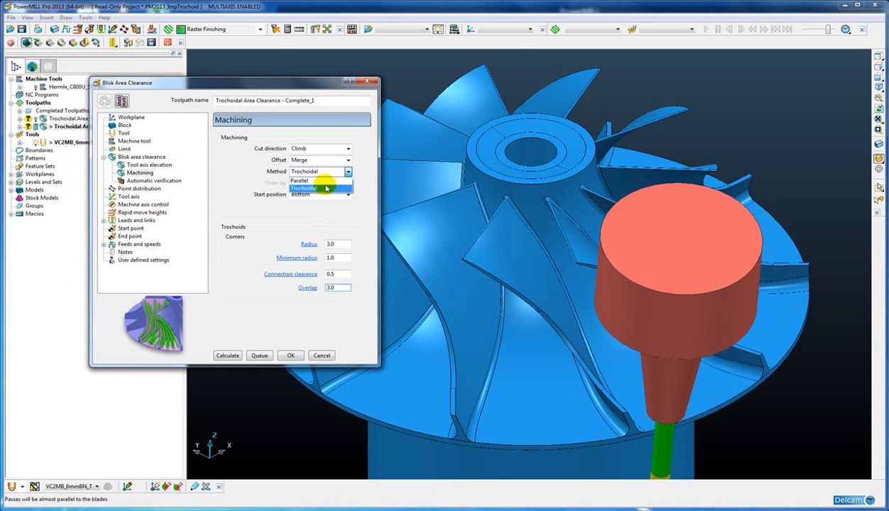
mouse_move(326, 189)
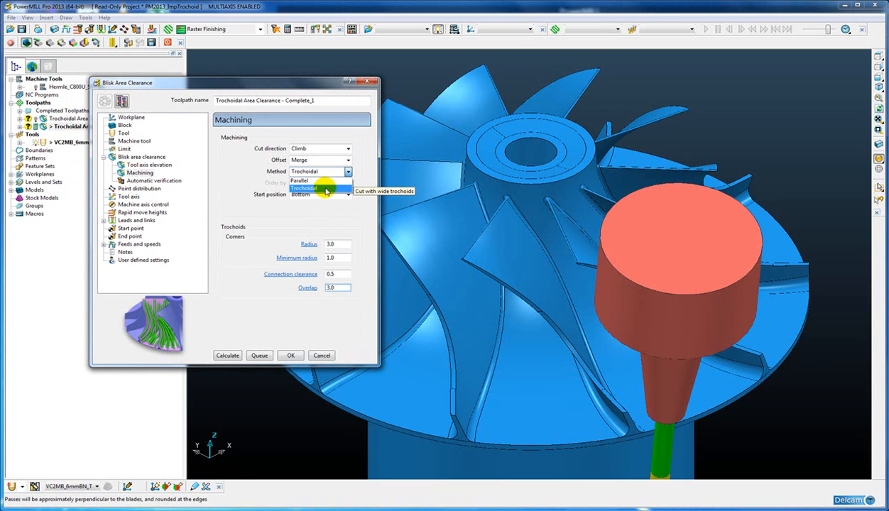
click(320, 188)
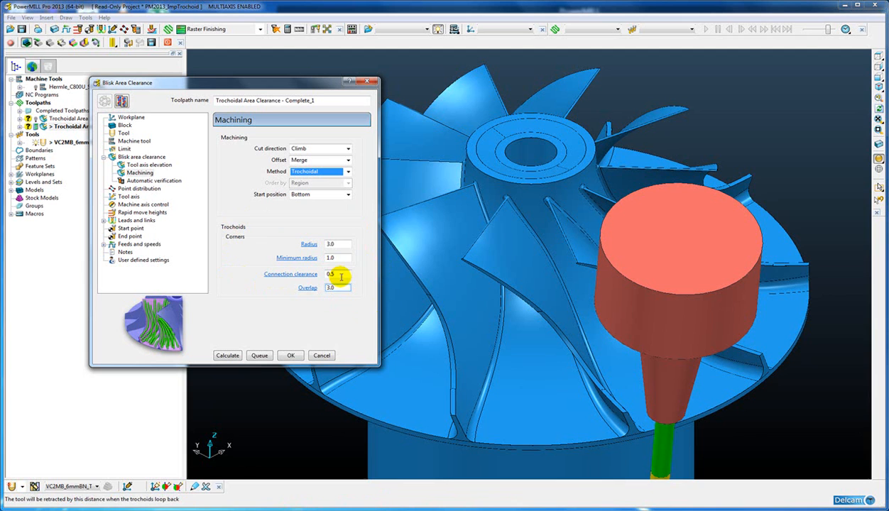
mouse_move(303, 244)
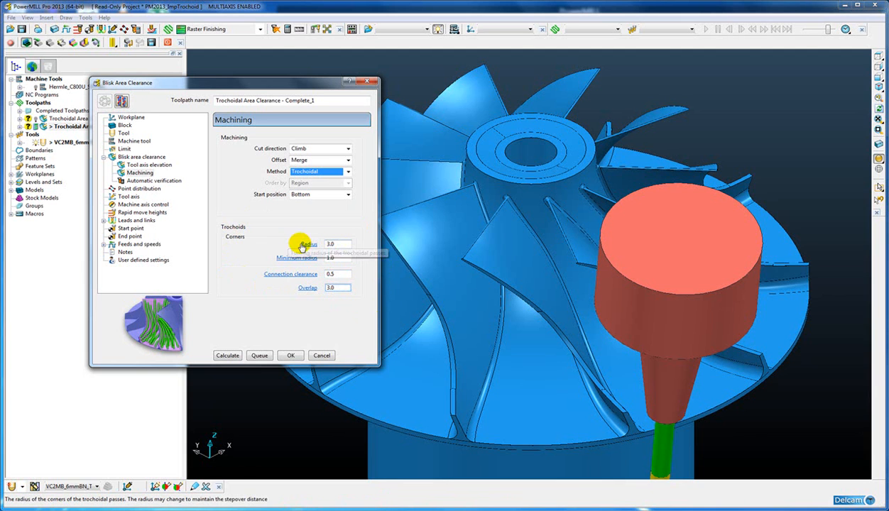
click(332, 244)
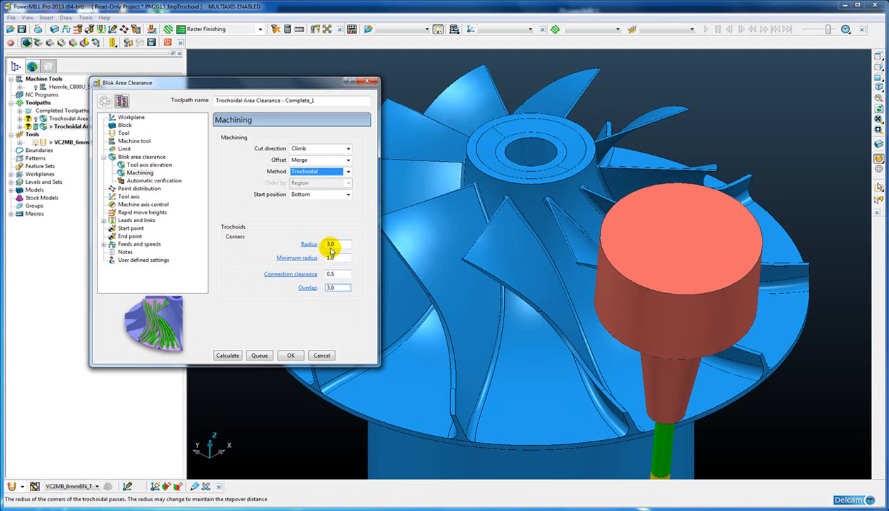
mouse_move(330, 248)
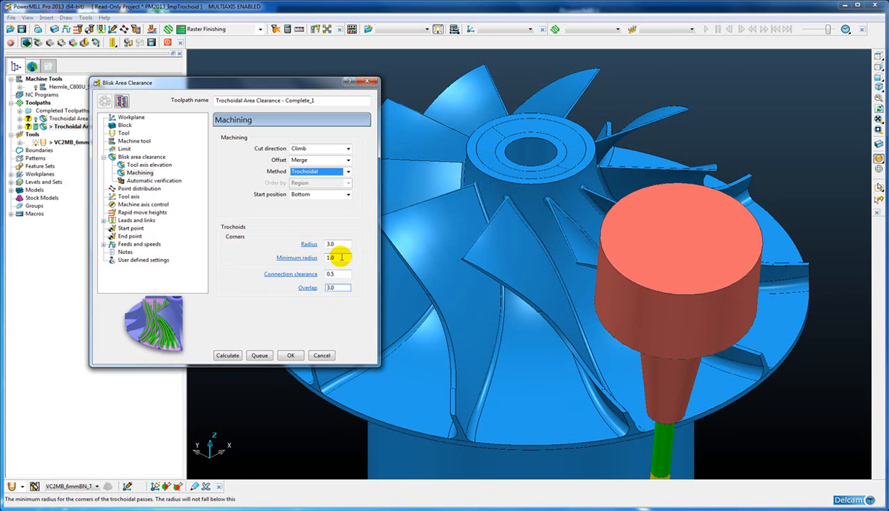
mouse_move(335, 257)
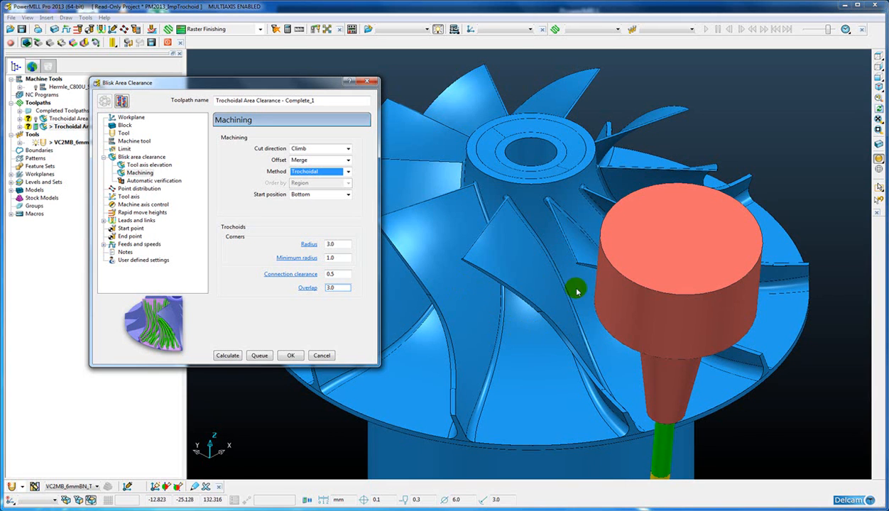
mouse_move(550, 220)
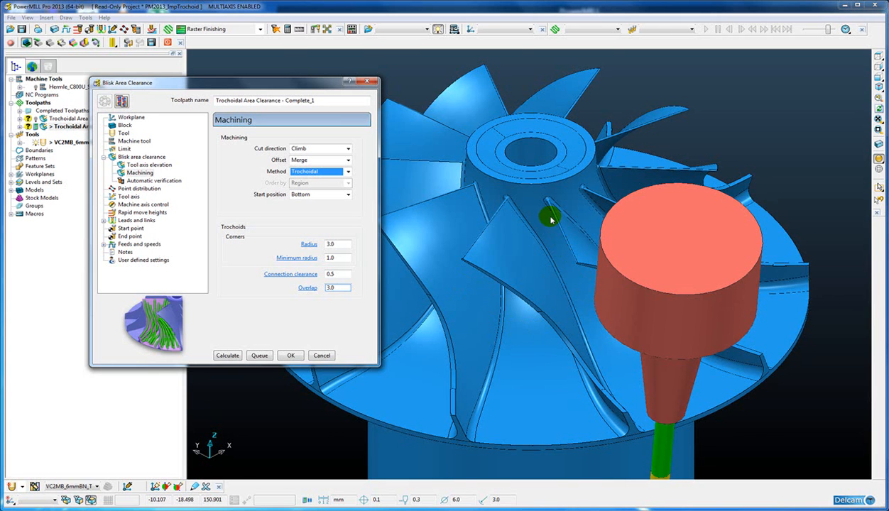
click(335, 287)
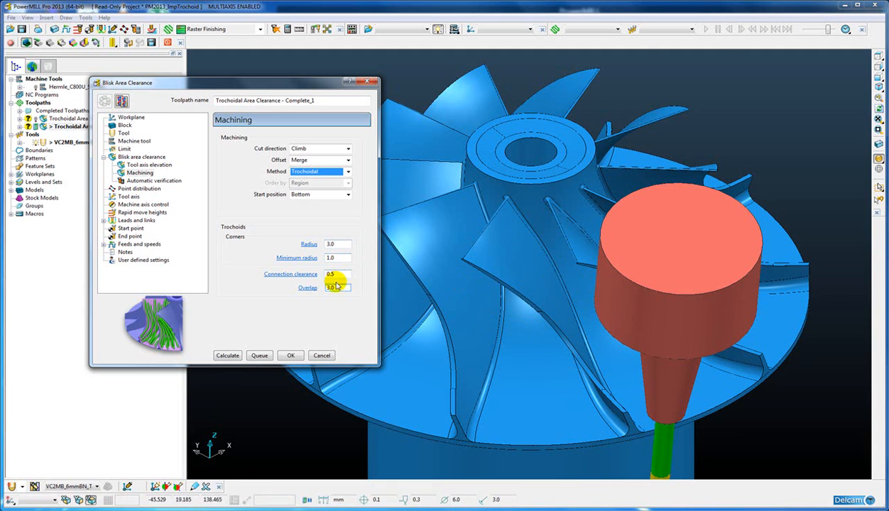
mouse_move(302, 275)
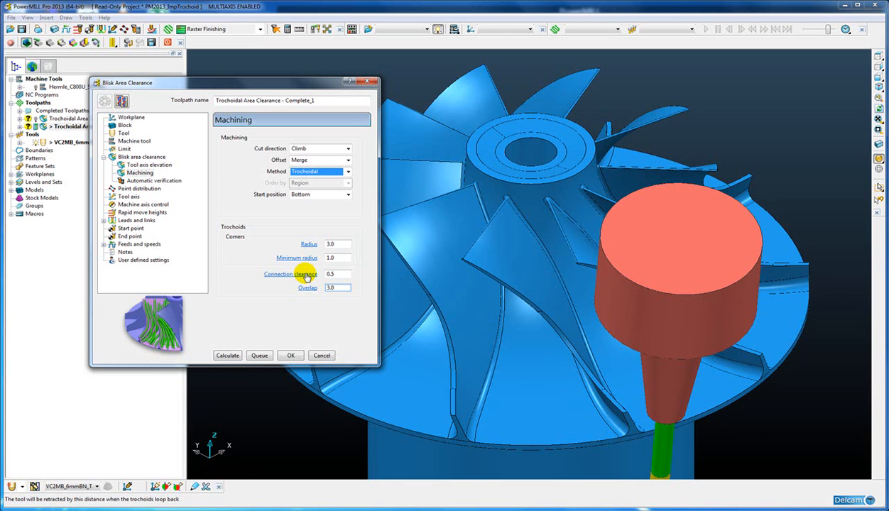
mouse_move(308, 288)
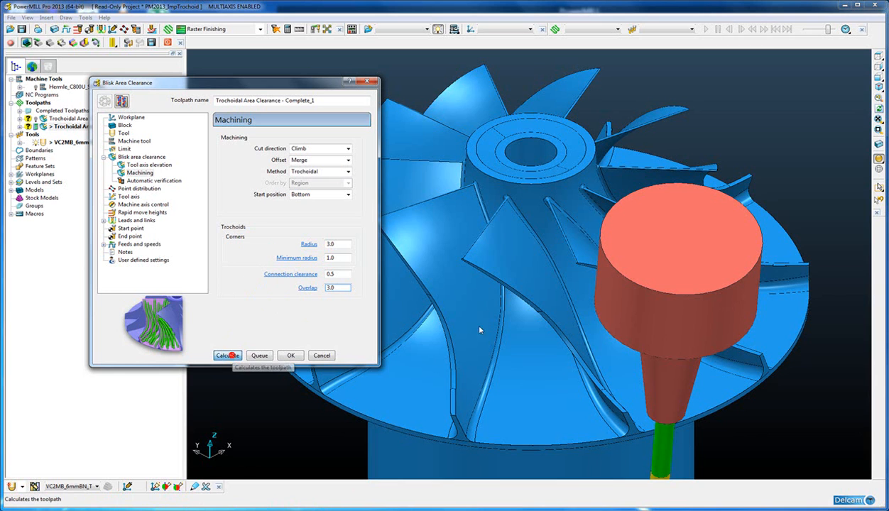
Calculate the trochoidal blisk area clearance toolpath and dismiss the settings dialog.
click(228, 355)
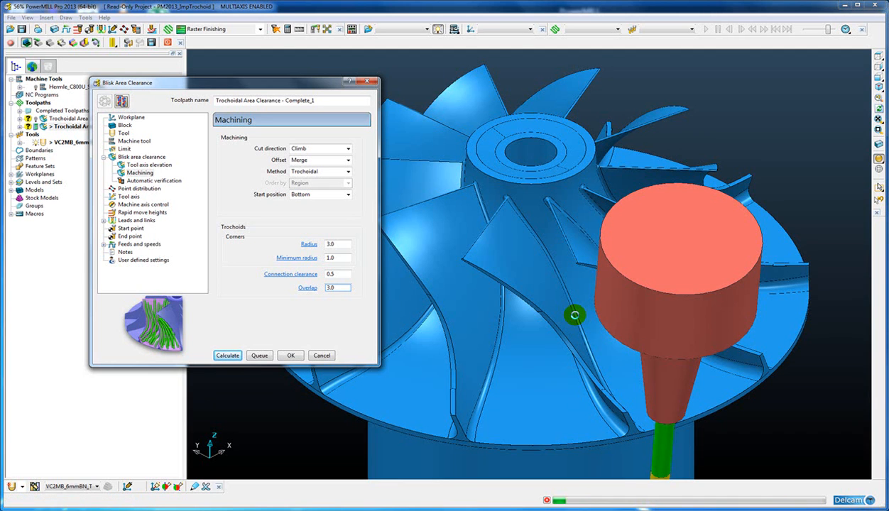
click(227, 355)
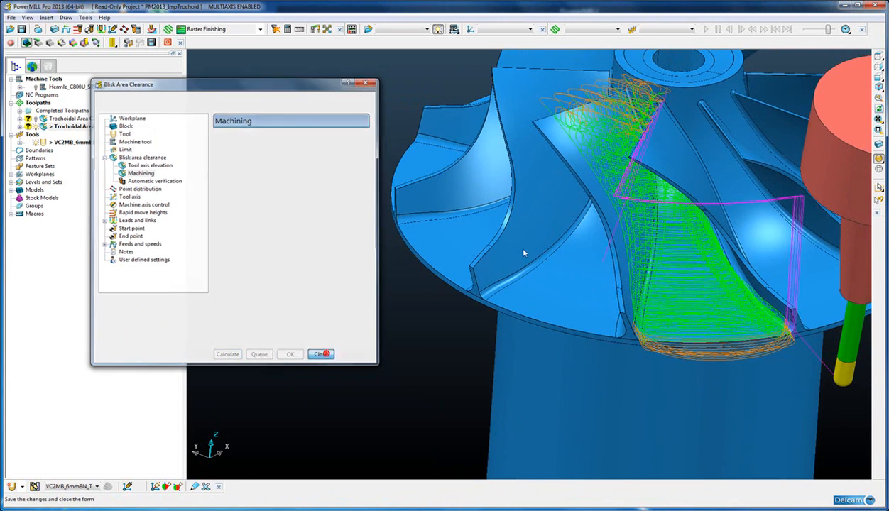
click(320, 355)
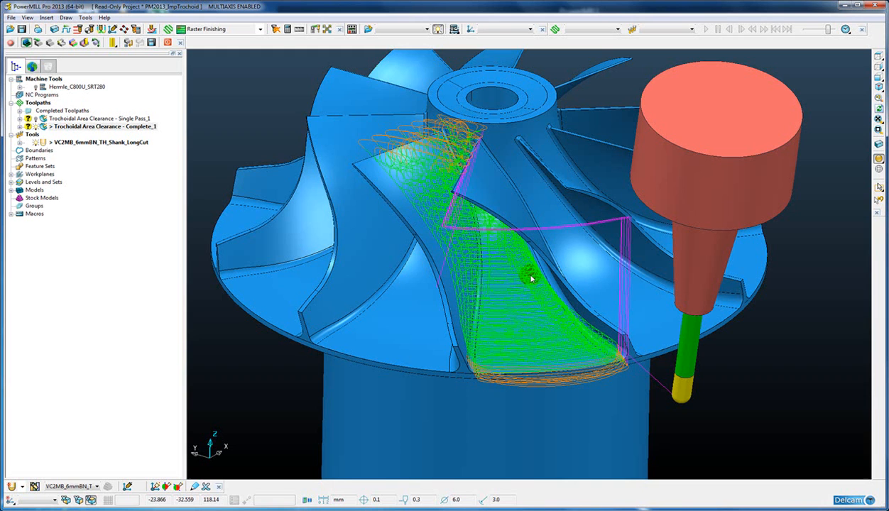
mouse_move(492, 270)
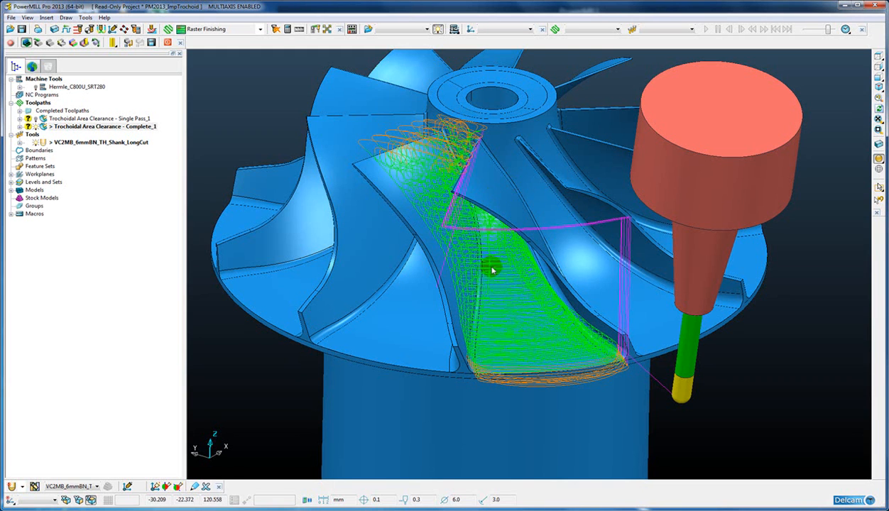
Activate Trochoidal Area Clearance - Single Pass_1 and orbit to view the blade passage.
click(96, 126)
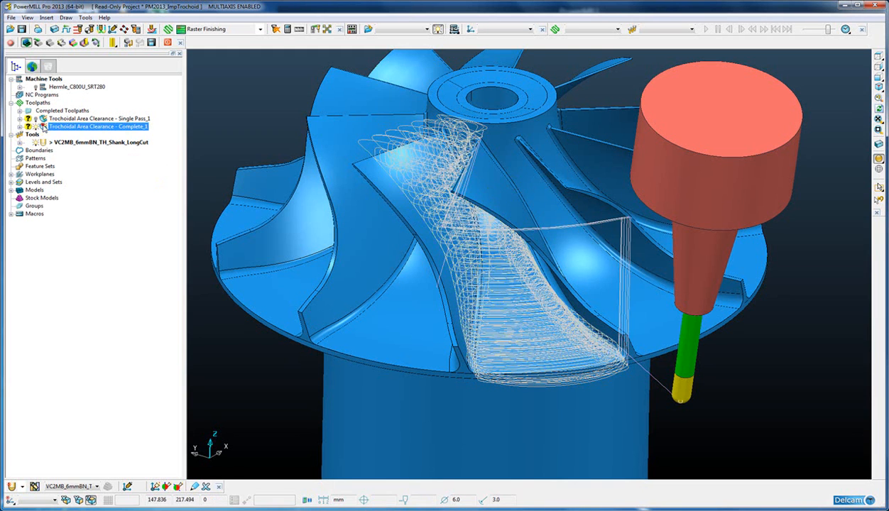
click(98, 118)
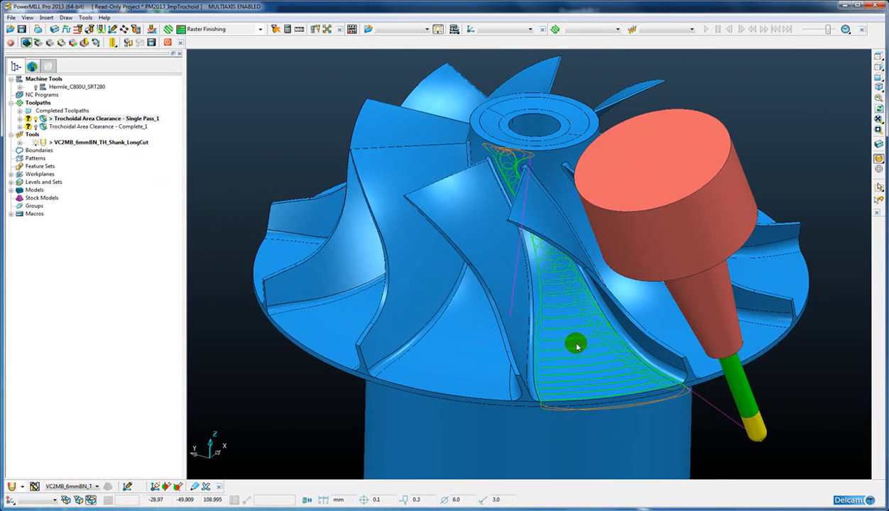
drag(576, 346, 533, 316)
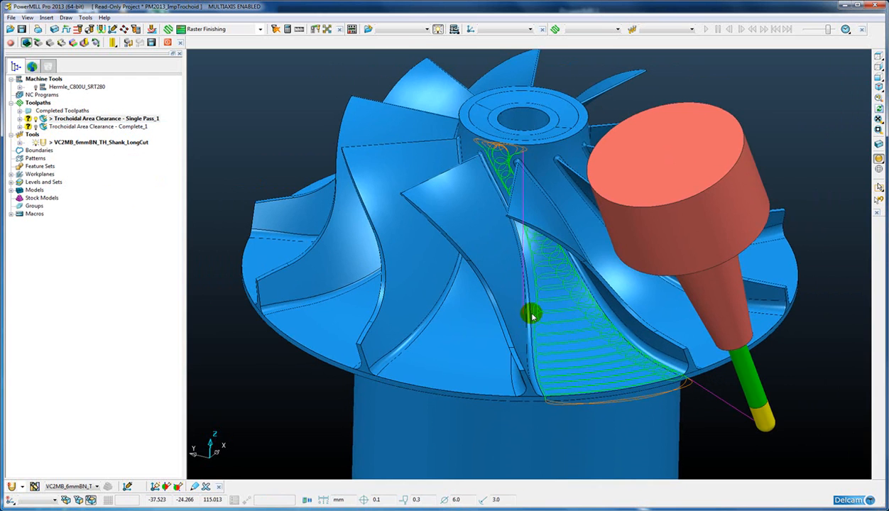
drag(532, 314, 482, 305)
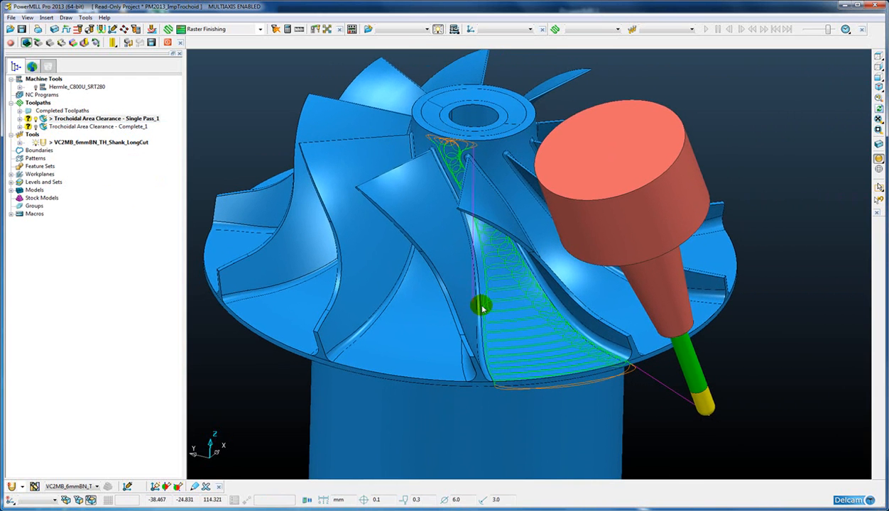
Simulate Single Pass_1 from start through to the end, then orbit to inspect the passage.
right_click(103, 118)
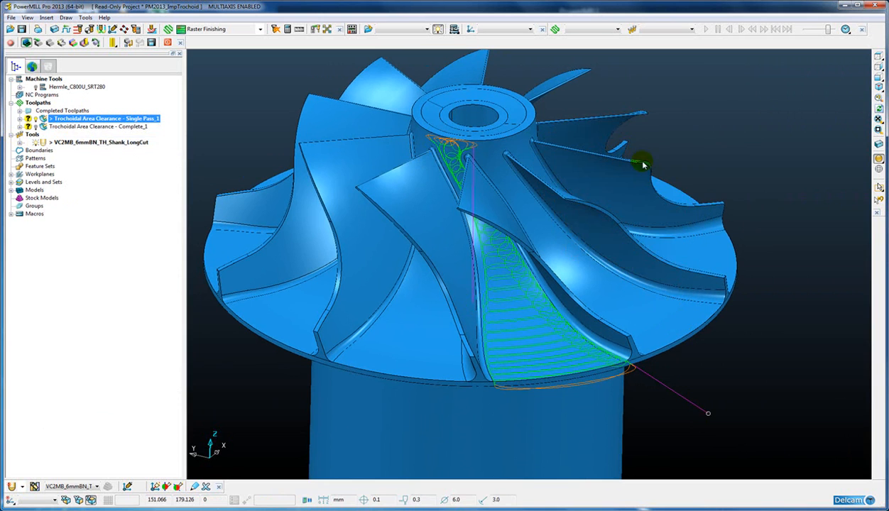
click(743, 30)
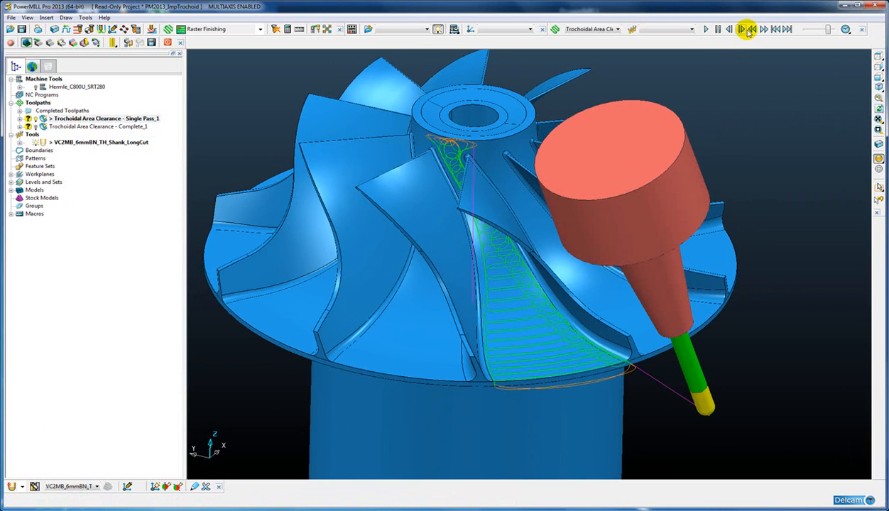
click(702, 30)
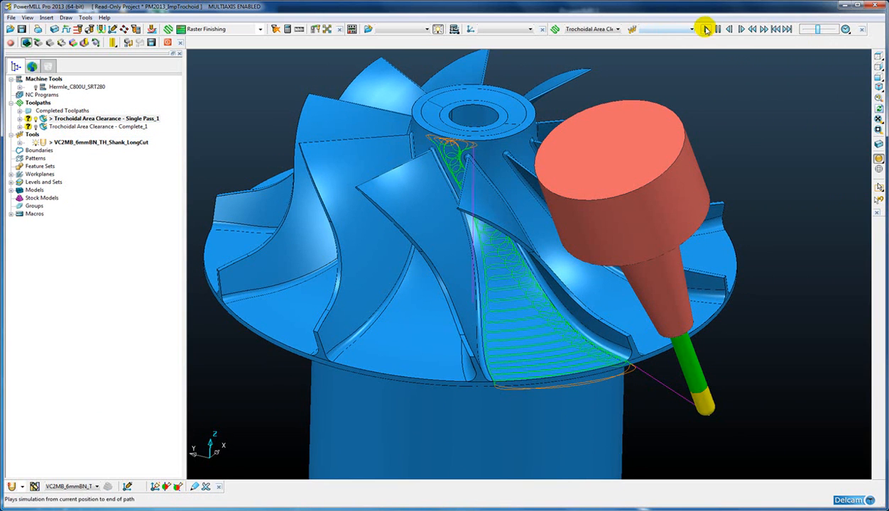
click(705, 28)
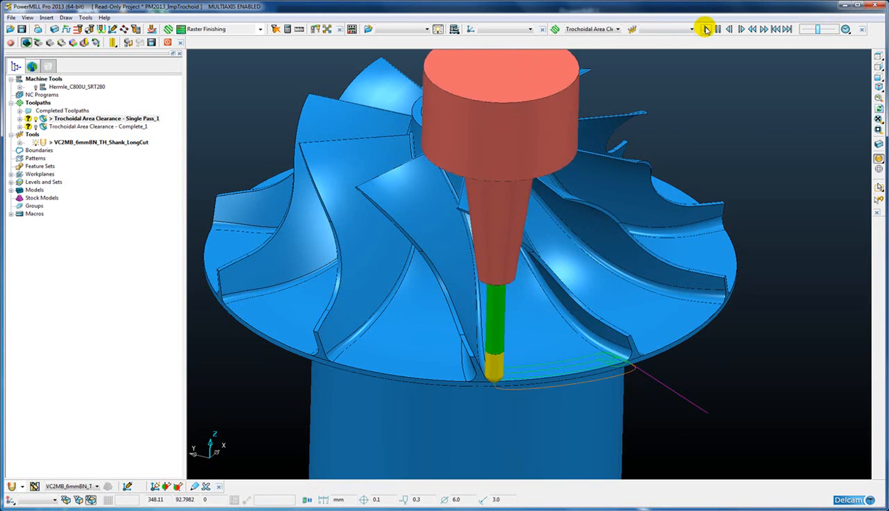
click(705, 28)
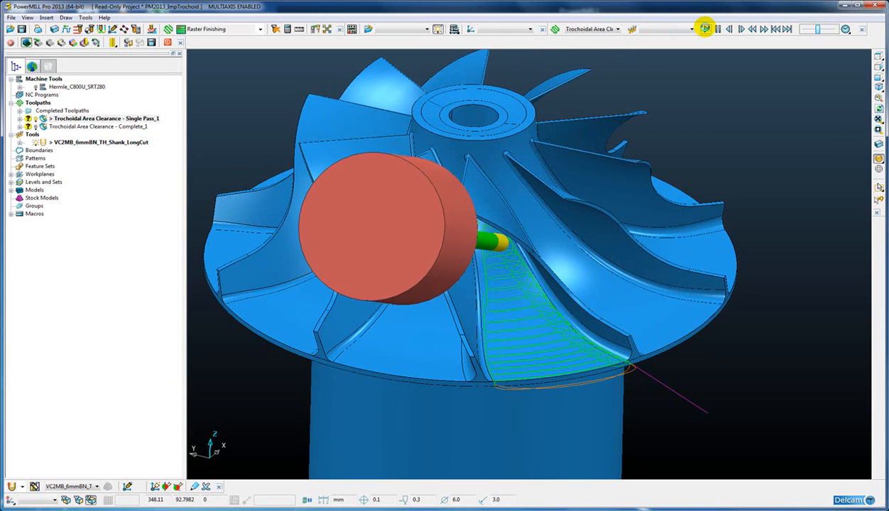
click(703, 30)
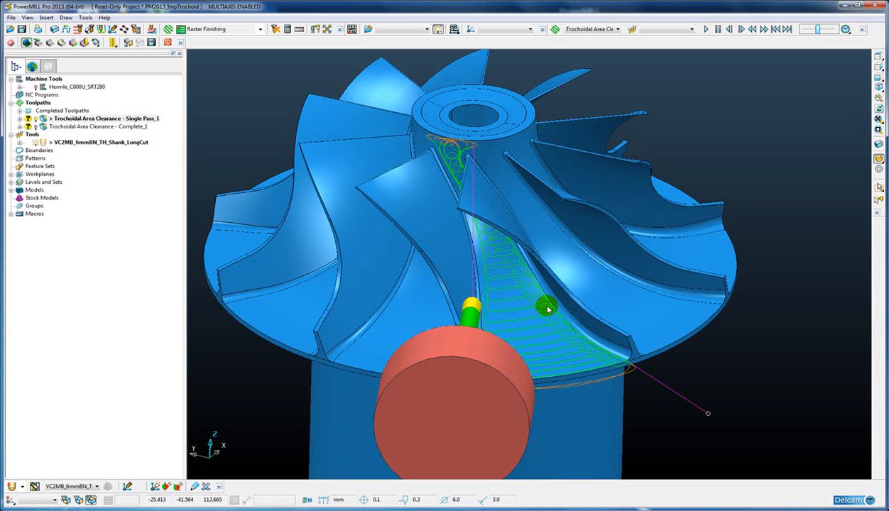
drag(547, 309, 571, 277)
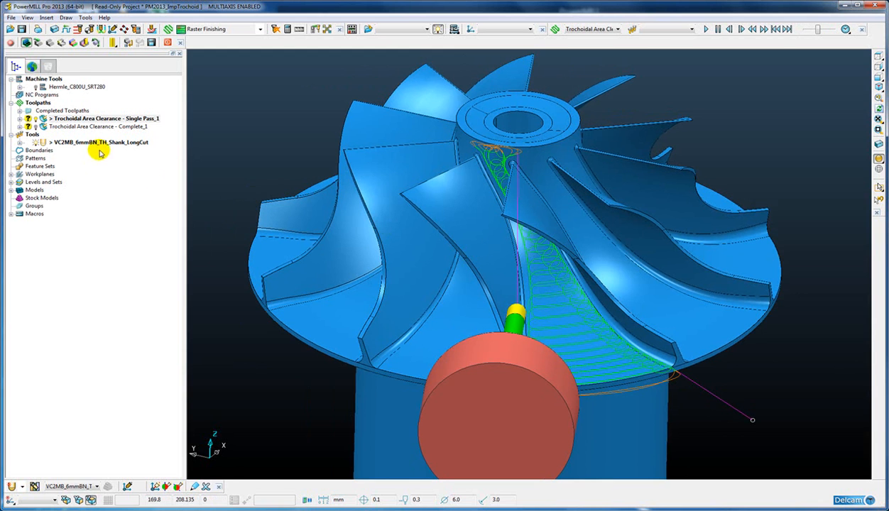
Make Trochoidal Area Clearance - Complete_1 the active toolpath again.
right_click(103, 119)
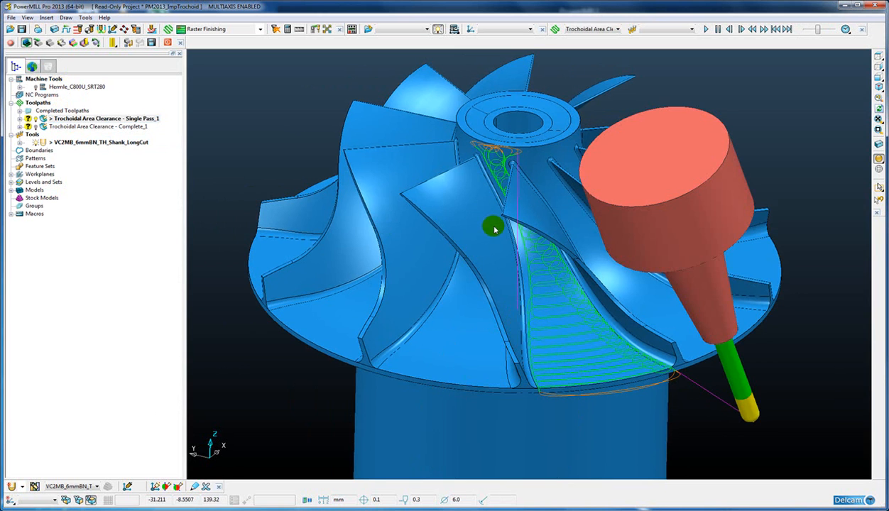
click(93, 126)
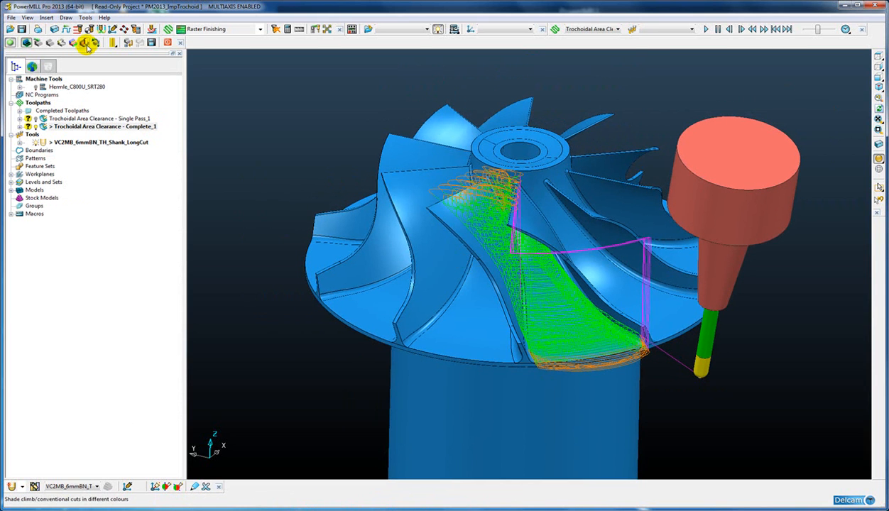
mouse_move(90, 47)
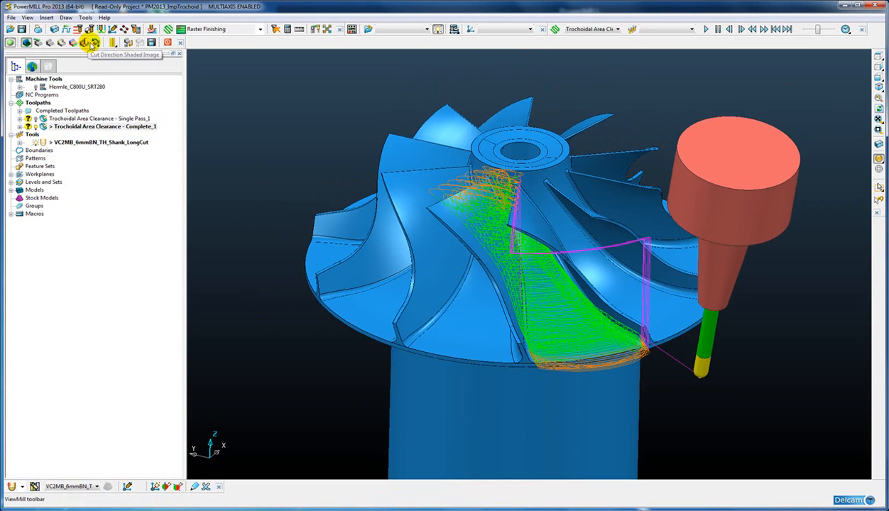